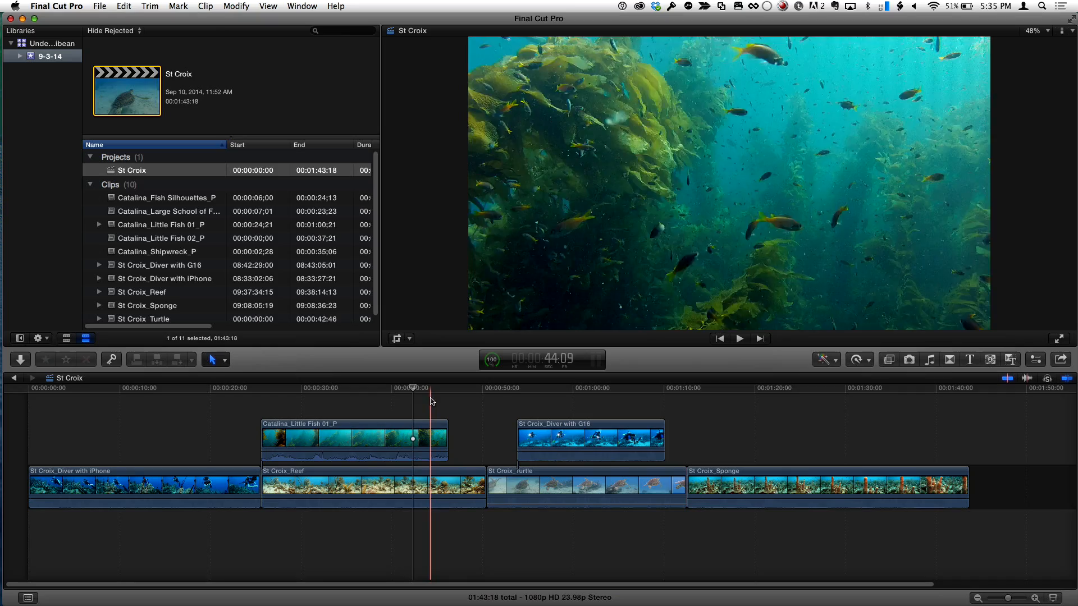
# Scrub through the Little Fish and diver footage, then select the Diver with G16 clip.
pyautogui.click(366, 389)
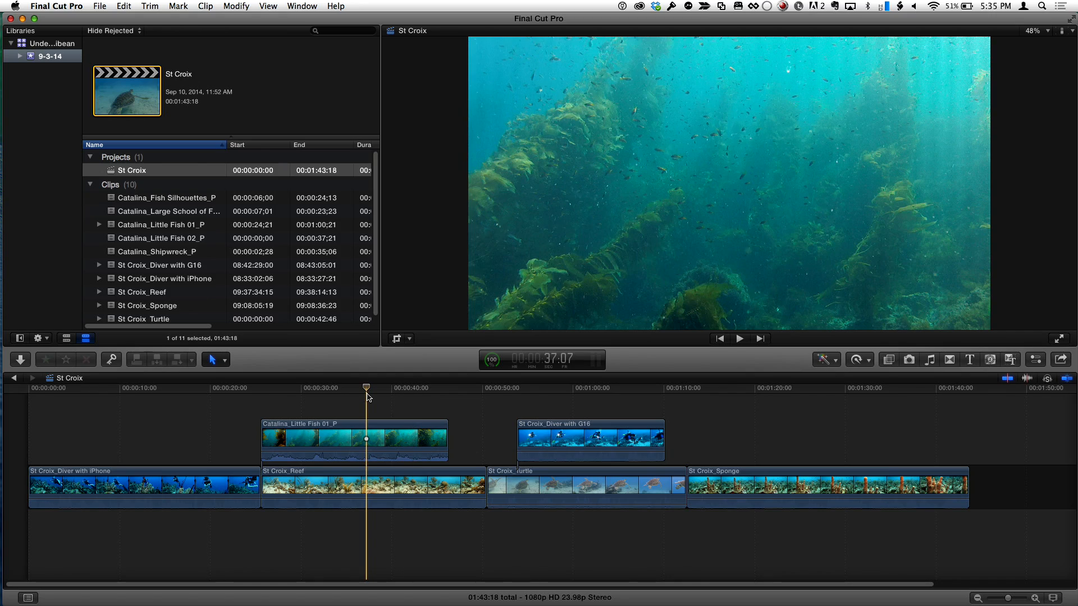
pyautogui.moveTo(366, 395); pyautogui.dragTo(436, 395)
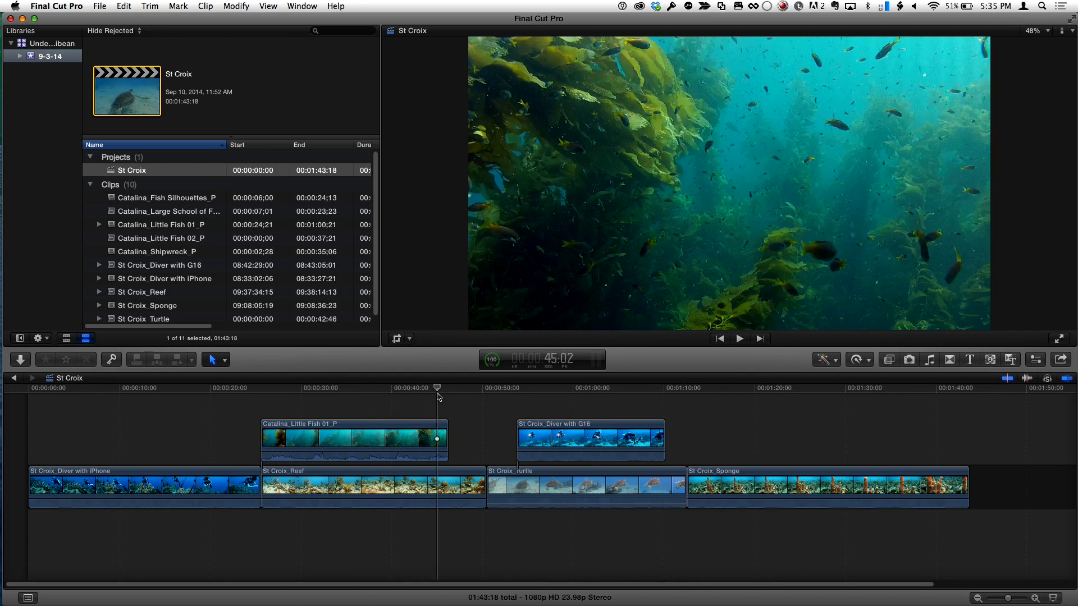
pyautogui.click(569, 387)
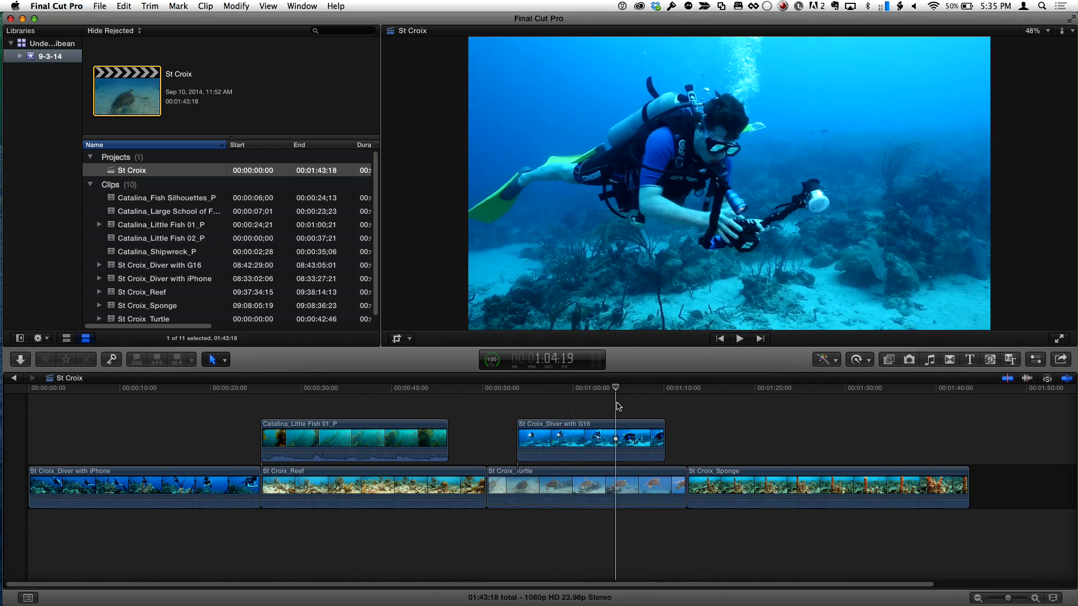
pyautogui.click(543, 387)
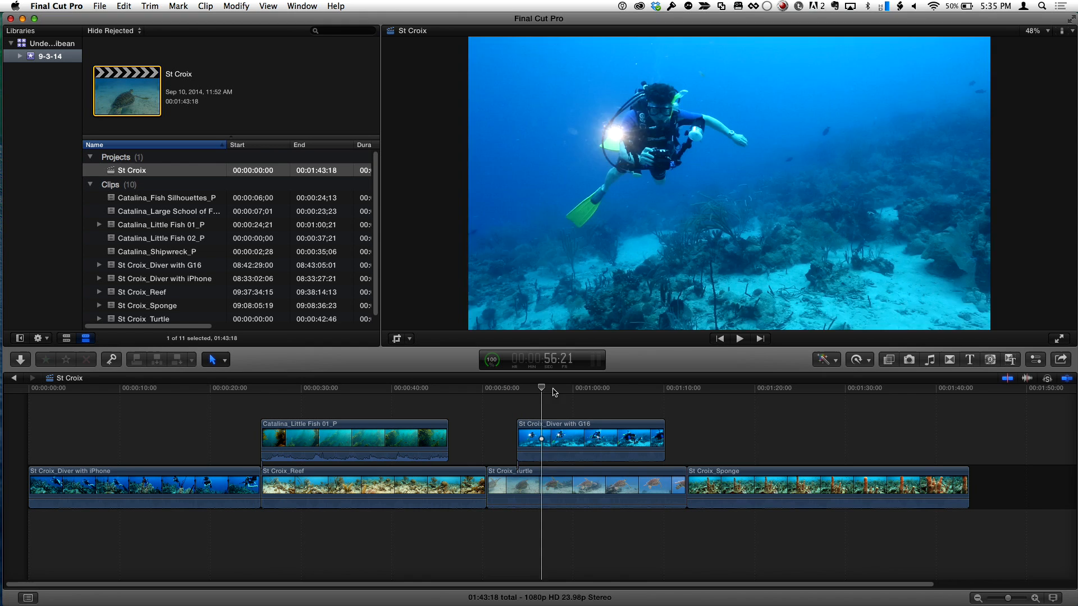
pyautogui.click(739, 339)
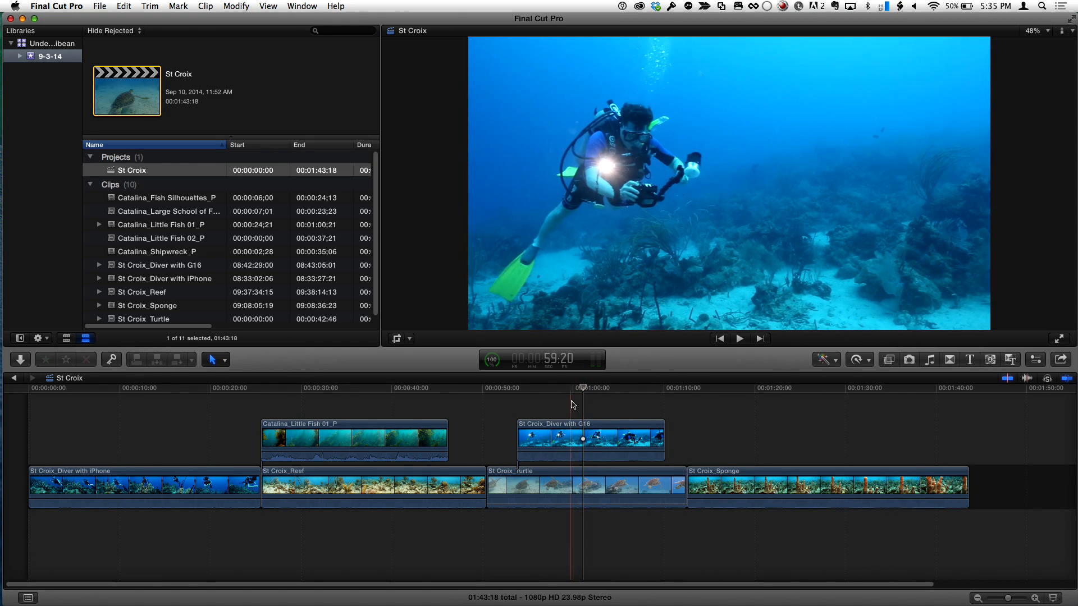
pyautogui.click(591, 440)
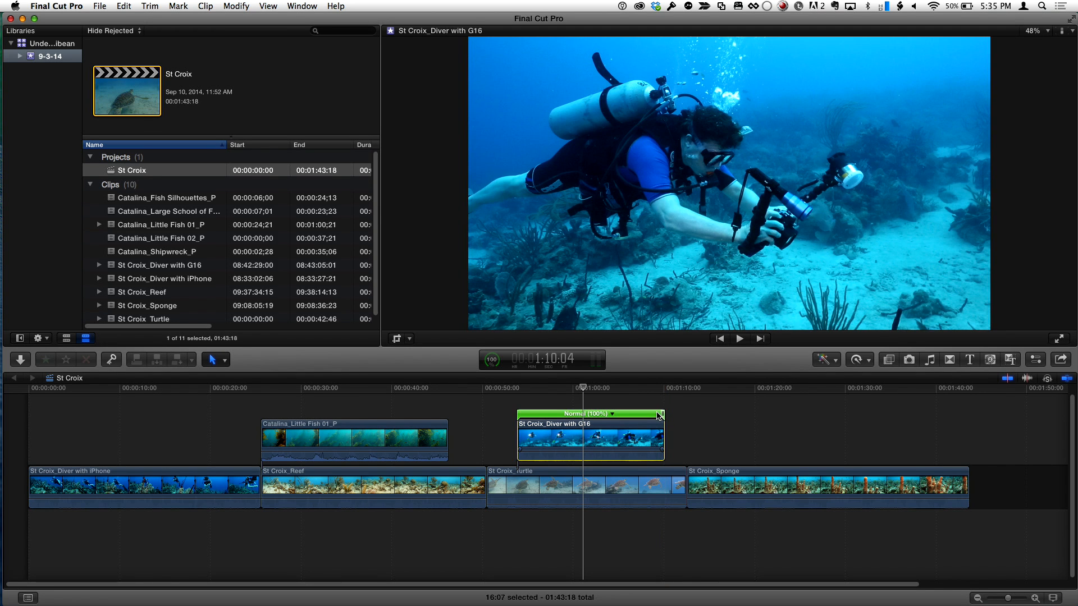
# Try several faster retime speeds on the diver clip and return it to Normal (100%).
pyautogui.moveTo(661, 414); pyautogui.dragTo(639, 414)
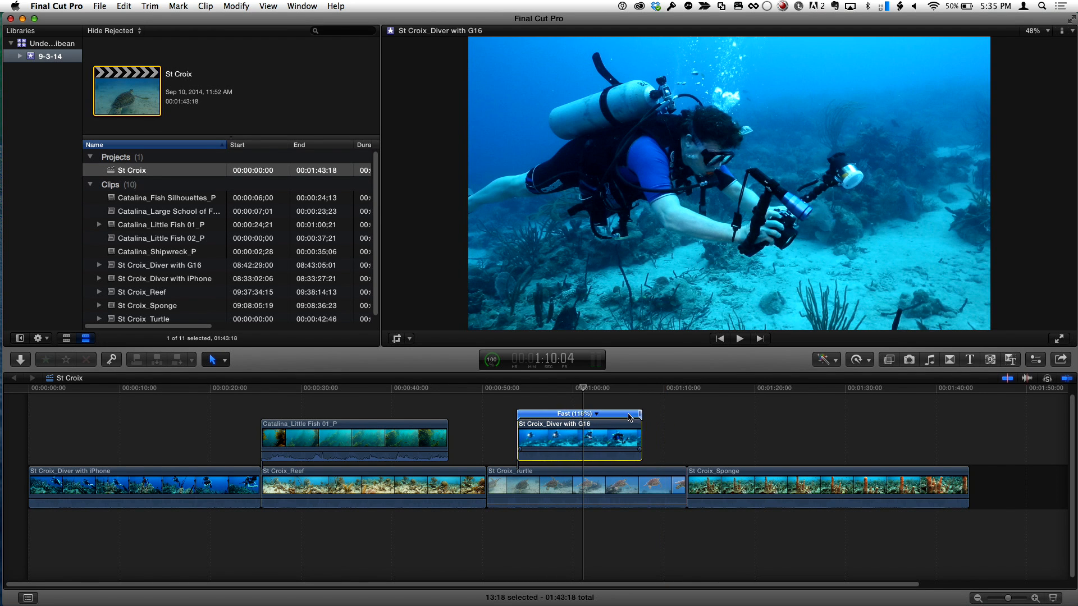
pyautogui.moveTo(638, 414); pyautogui.dragTo(627, 415)
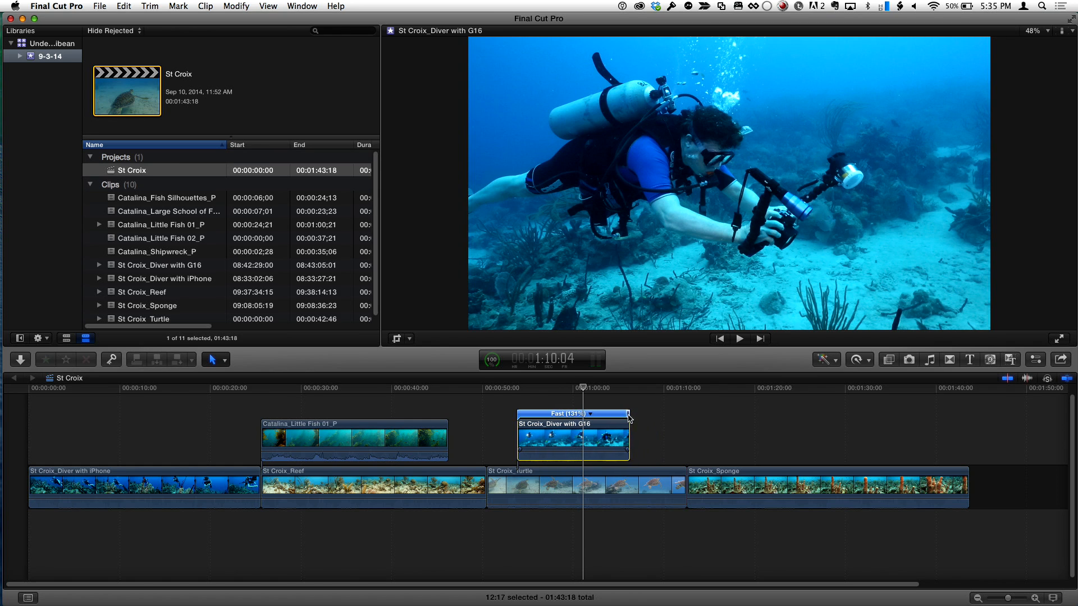
pyautogui.moveTo(627, 413); pyautogui.dragTo(651, 414)
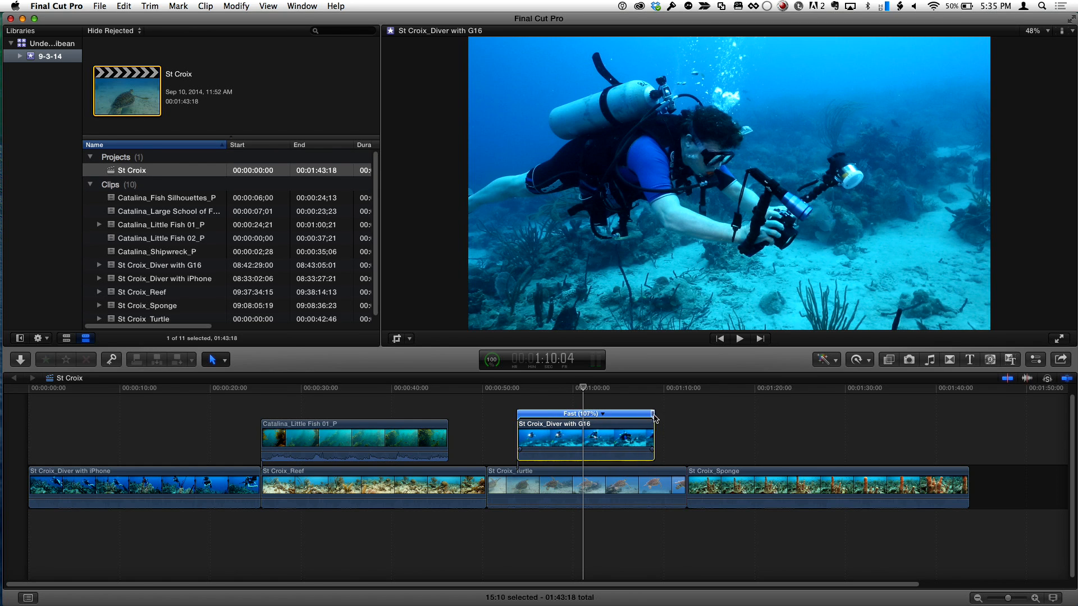
pyautogui.moveTo(651, 413); pyautogui.dragTo(631, 413)
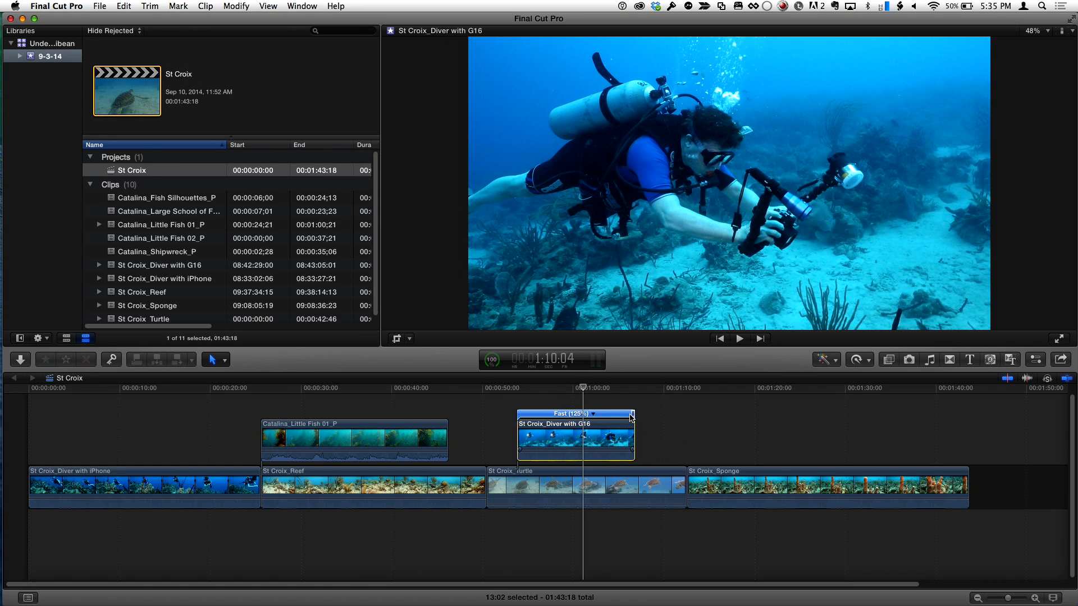
pyautogui.moveTo(630, 414); pyautogui.dragTo(622, 418)
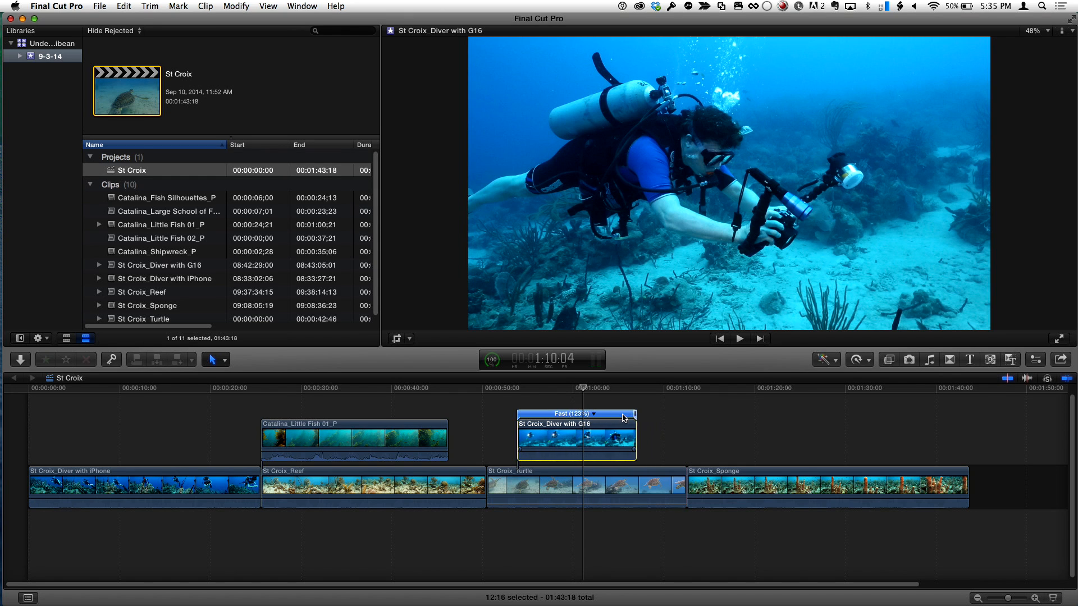
pyautogui.moveTo(622, 417); pyautogui.dragTo(629, 418)
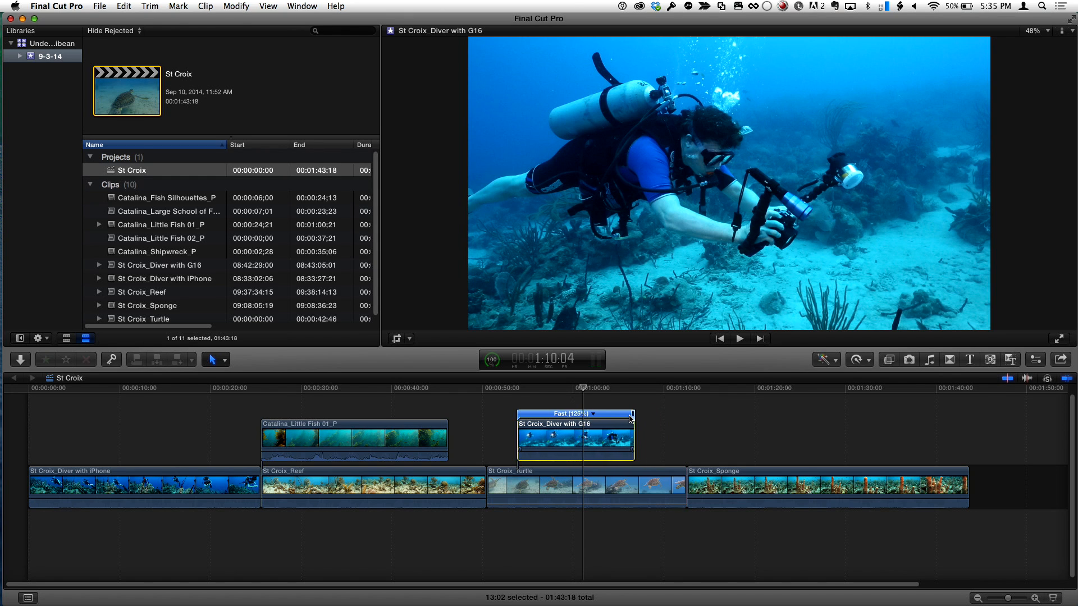
pyautogui.moveTo(631, 414); pyautogui.dragTo(624, 415)
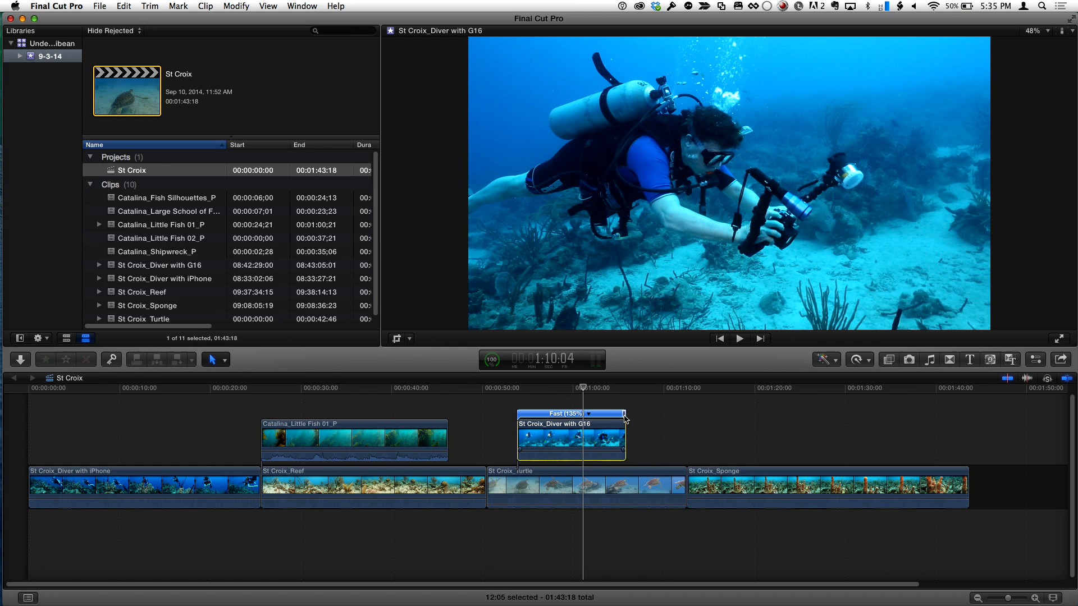
pyautogui.moveTo(622, 415); pyautogui.dragTo(642, 414)
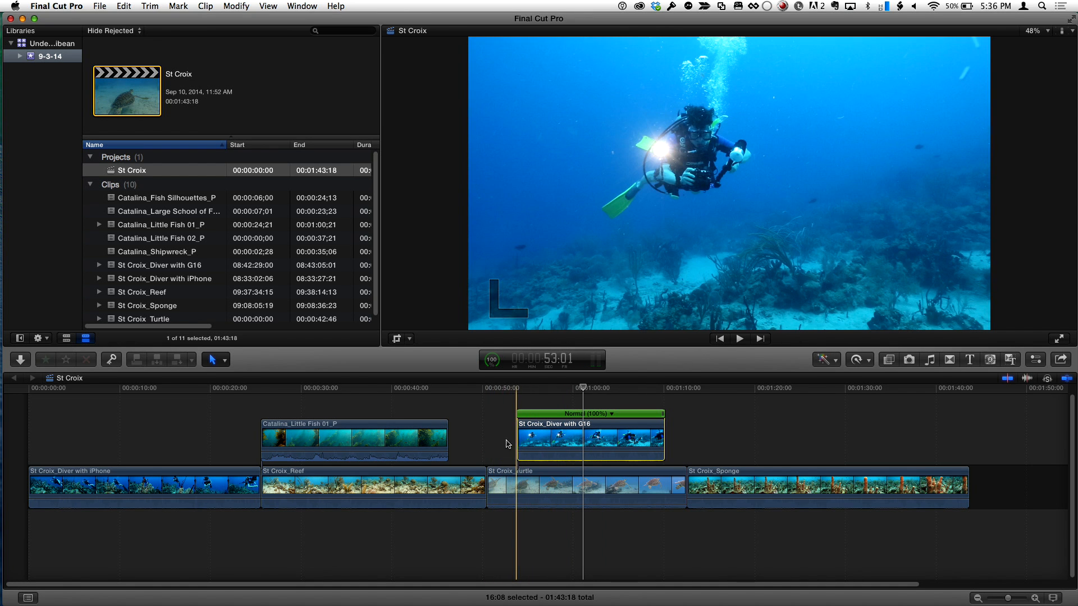
# Move the Diver with G16 clip's connection point to its middle, above the Turtle clip.
pyautogui.click(487, 387)
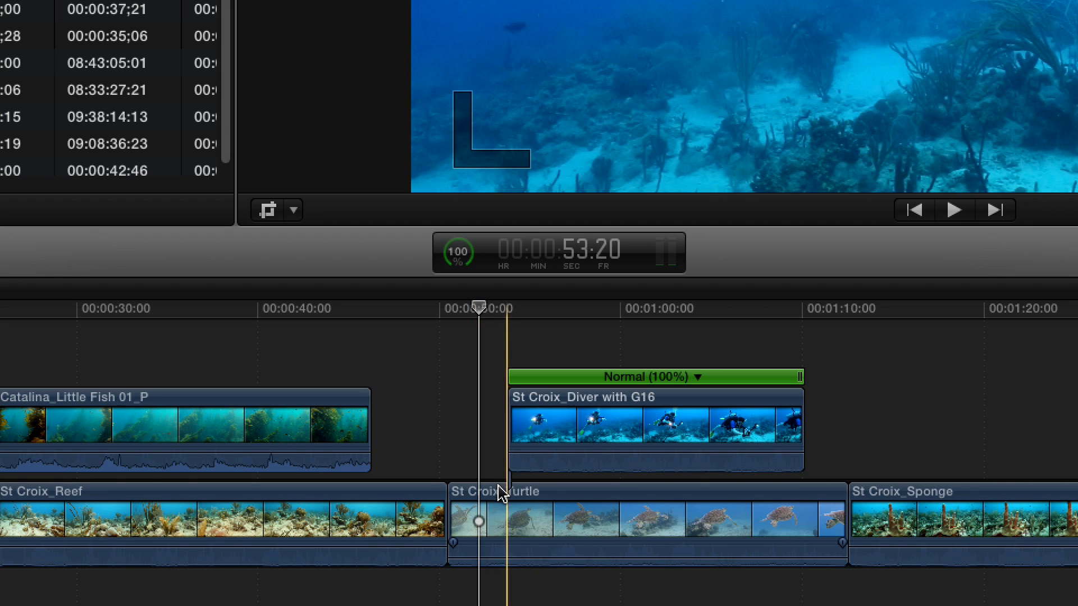
pyautogui.moveTo(510, 512)
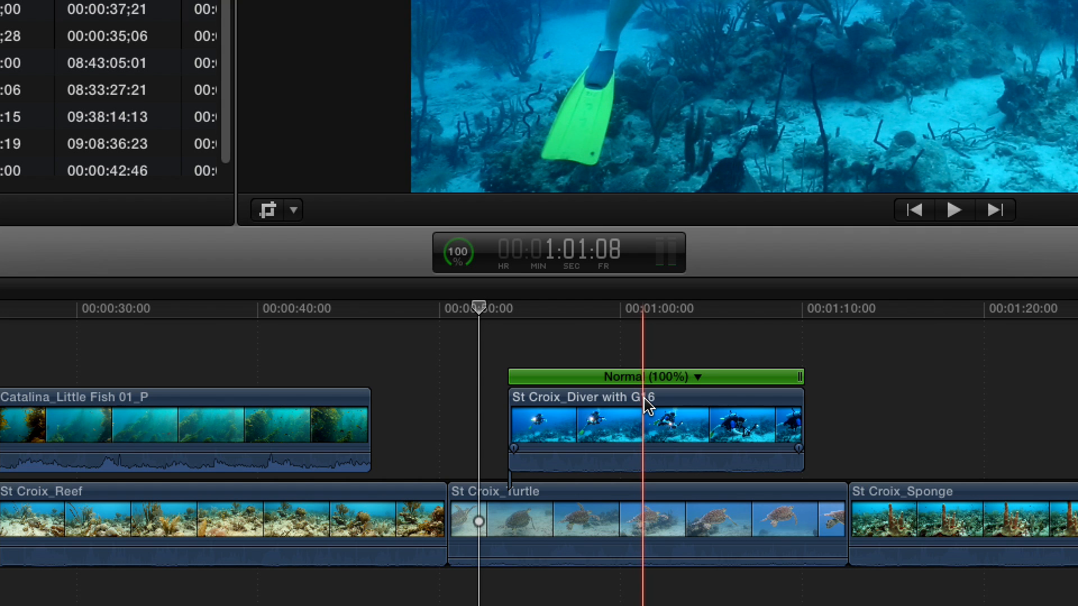
pyautogui.click(646, 406)
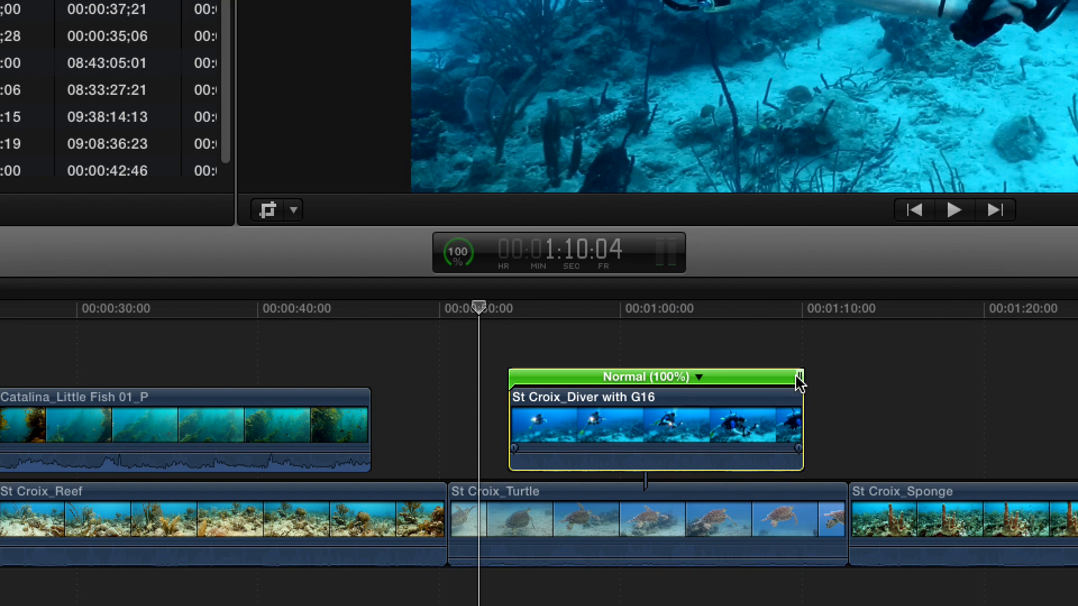
pyautogui.moveTo(798, 378); pyautogui.dragTo(815, 377)
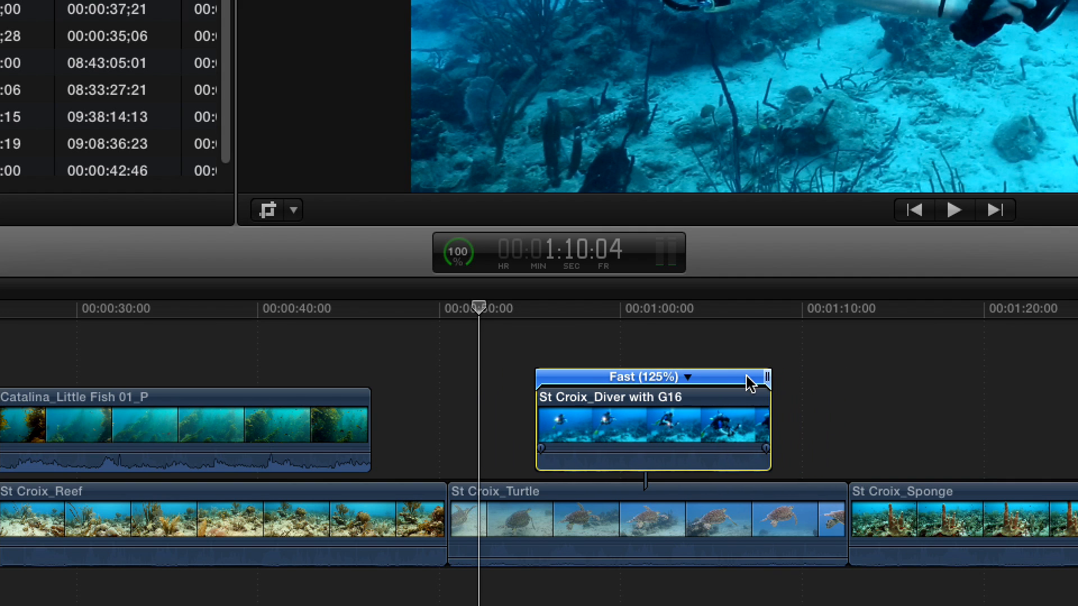
pyautogui.moveTo(764, 377); pyautogui.dragTo(845, 377)
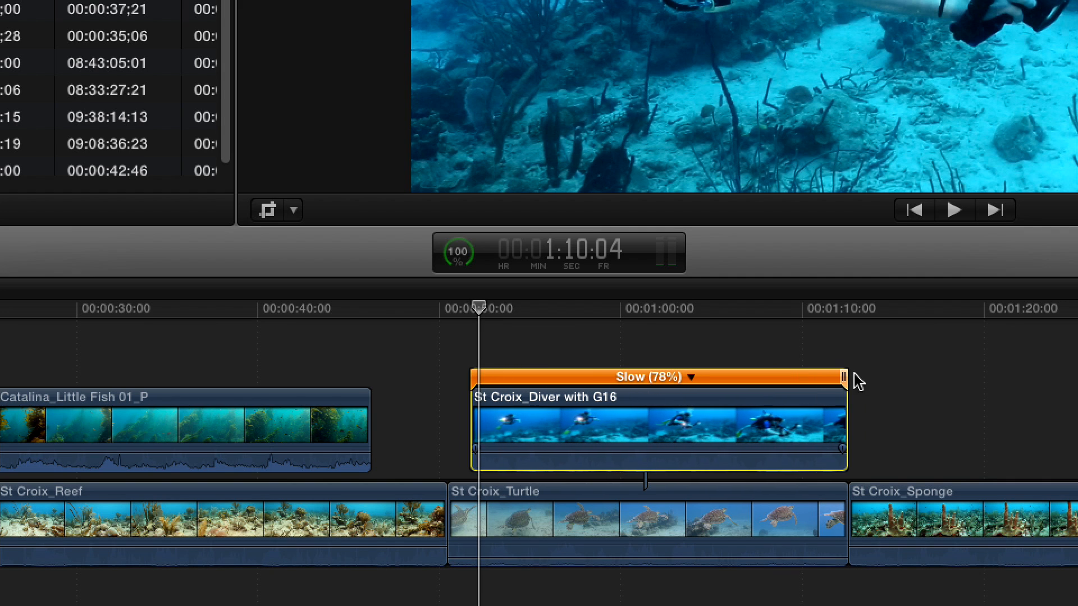
pyautogui.moveTo(845, 377); pyautogui.dragTo(815, 378)
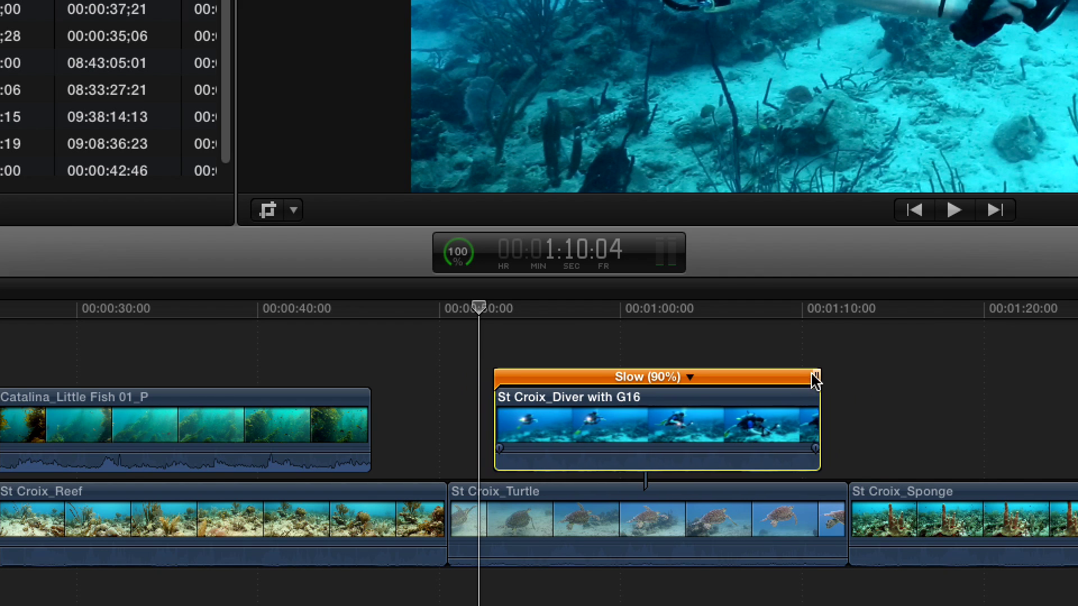
pyautogui.moveTo(815, 380); pyautogui.dragTo(777, 381)
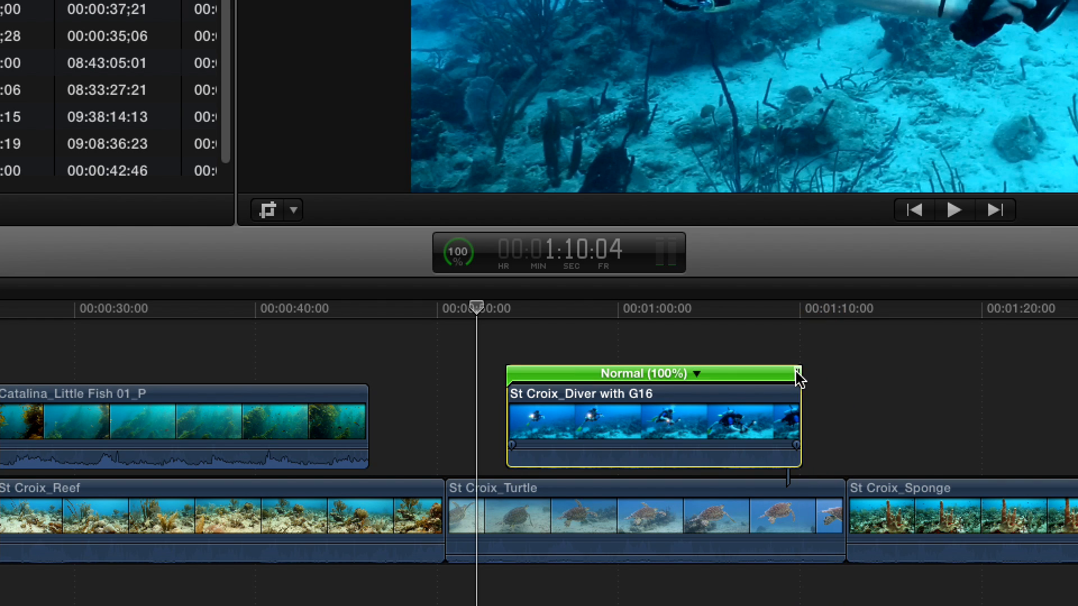
# Slow the diver clip to about 67% so it stretches left to meet Little Fish.
pyautogui.moveTo(798, 373); pyautogui.dragTo(790, 373)
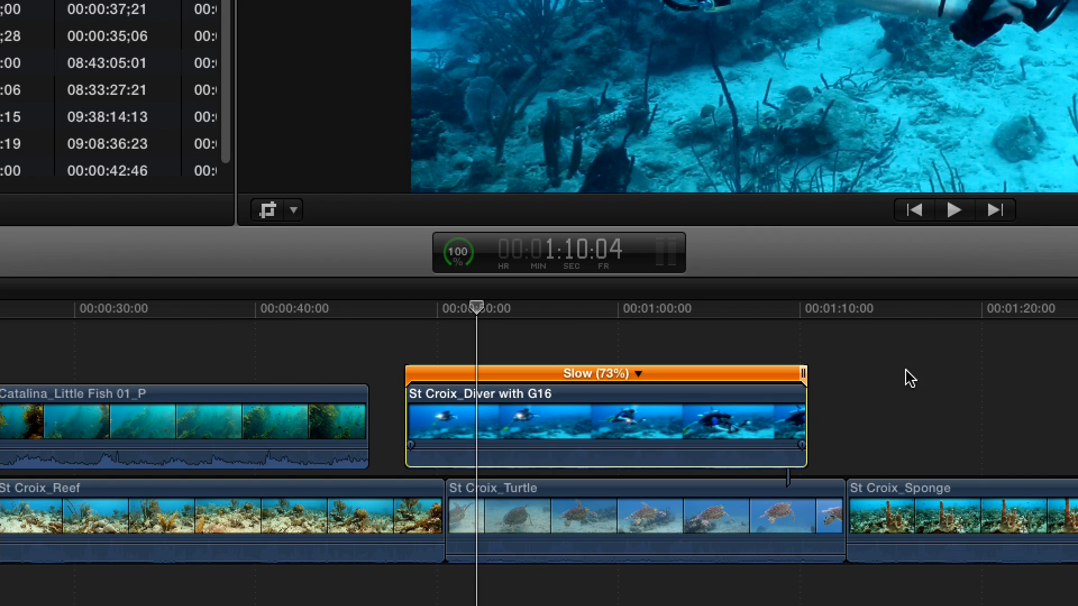
pyautogui.moveTo(405, 419); pyautogui.dragTo(377, 418)
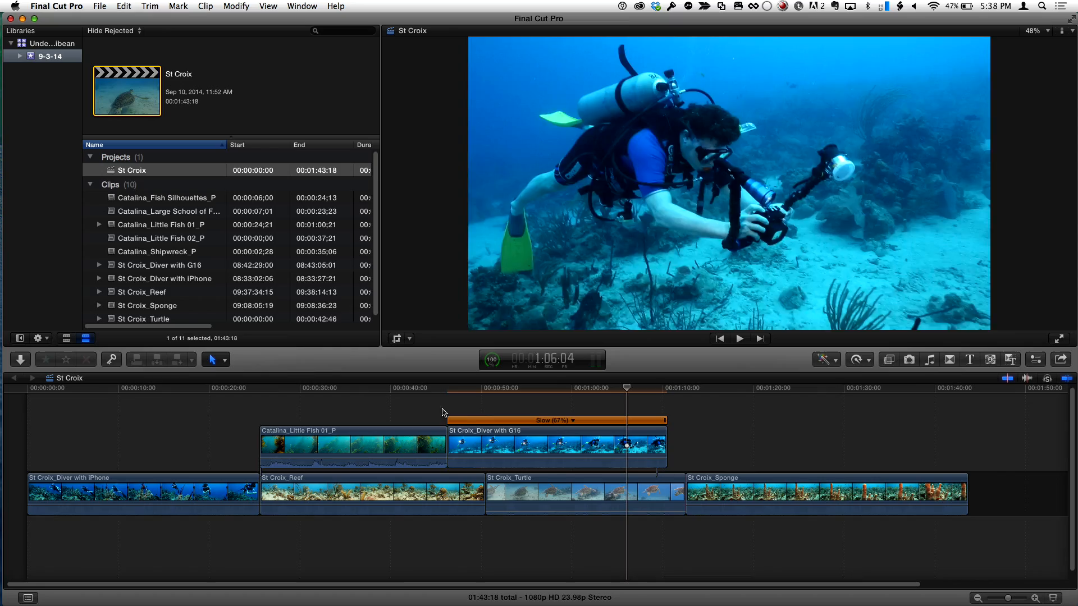
# Position the playhead on the St Croix_Sponge clip for blading and custom speed.
pyautogui.click(784, 387)
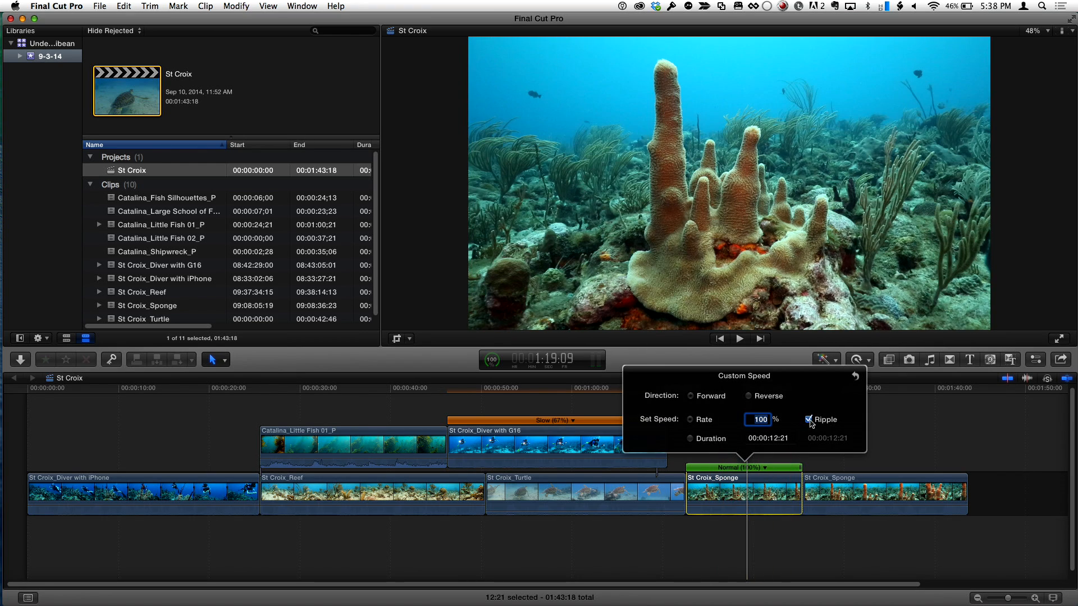
# Apply a 50% custom speed rate to the first Sponge part, then close the speed settings.
pyautogui.write('50')
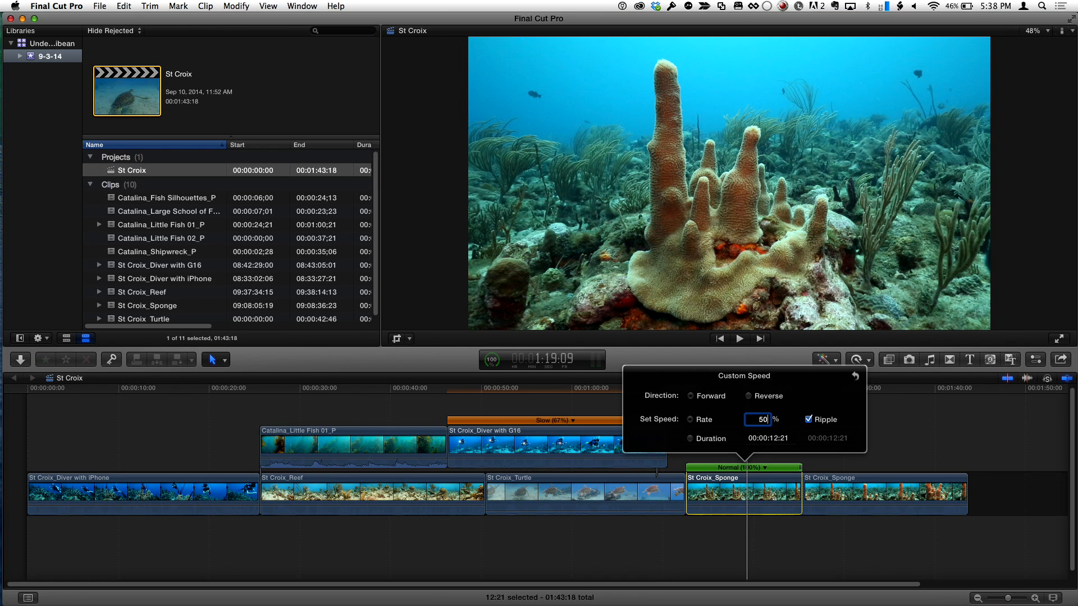
pyautogui.write('100')
pyautogui.press('Return')
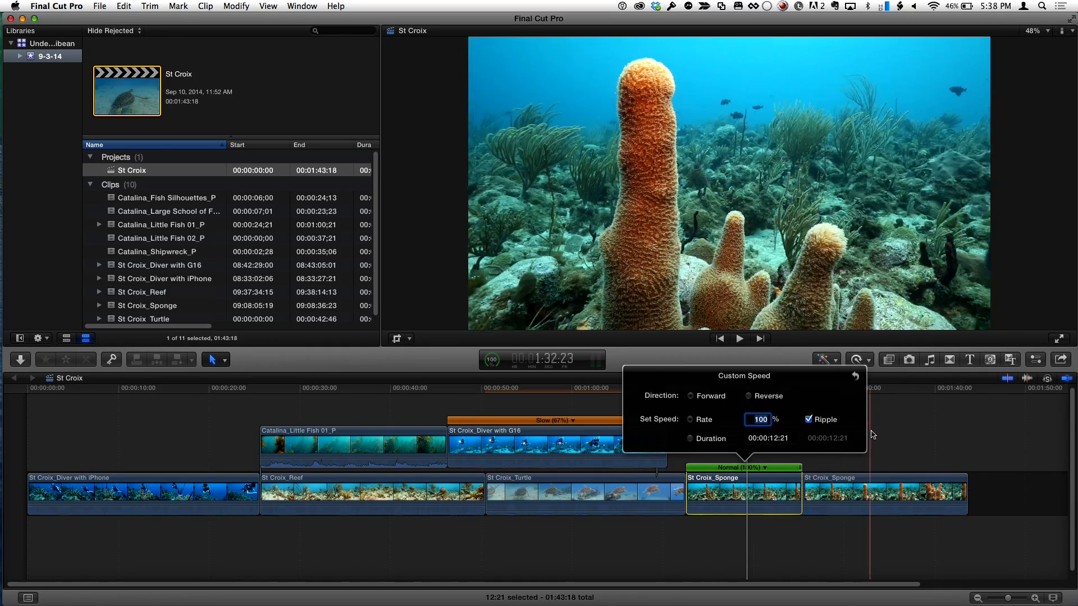
pyautogui.click(725, 496)
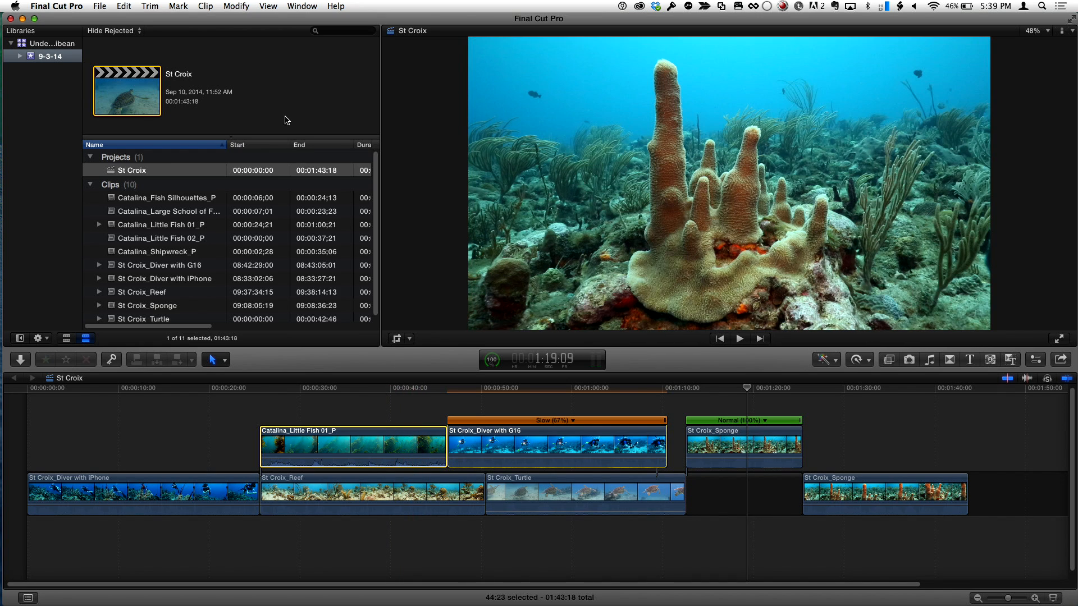
pyautogui.click(243, 5)
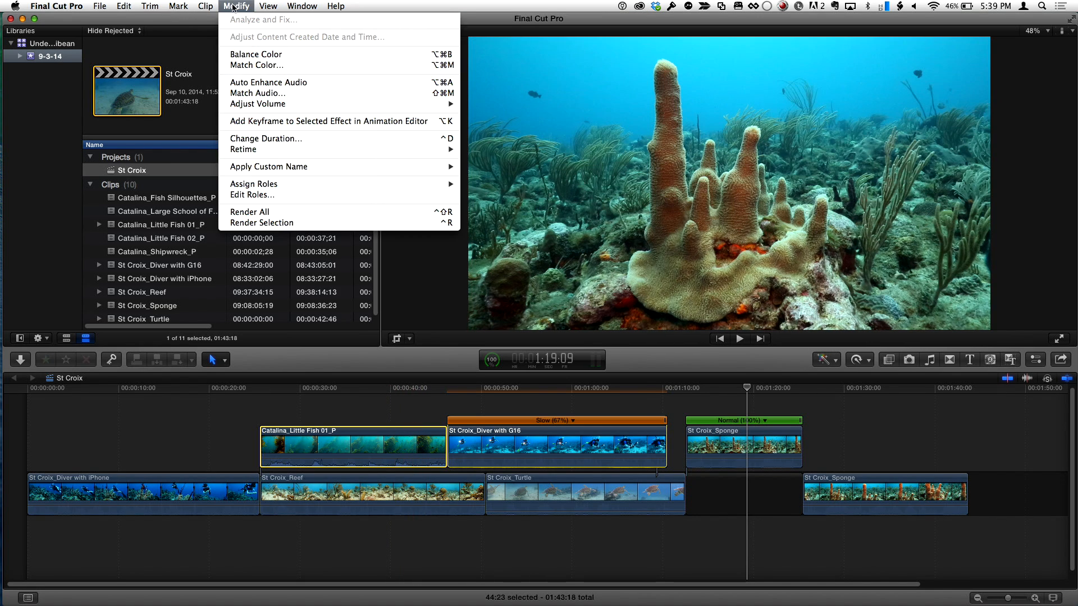
pyautogui.click(202, 6)
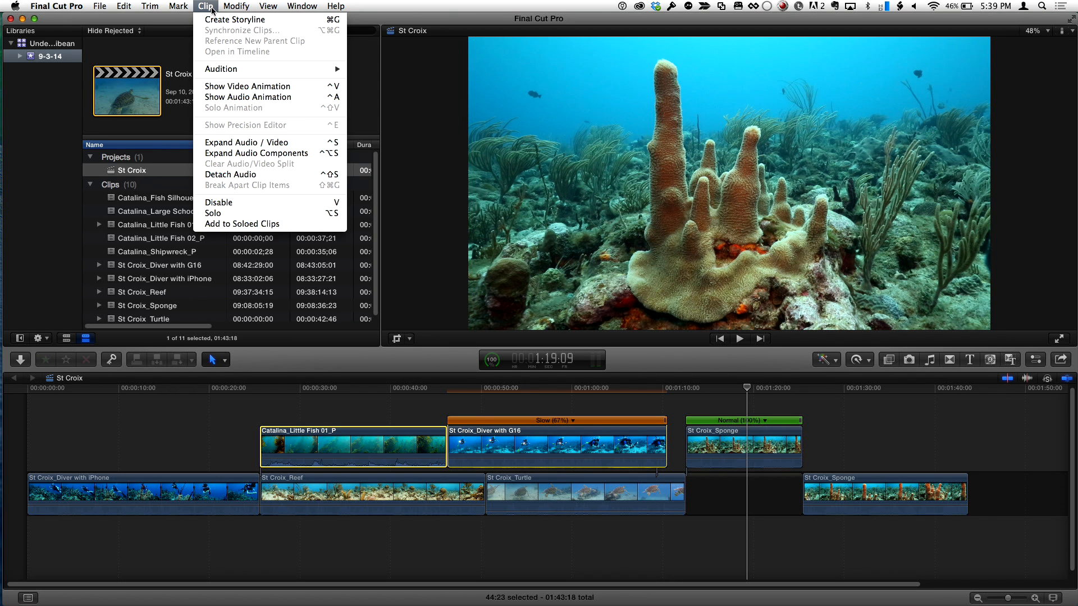
pyautogui.click(454, 403)
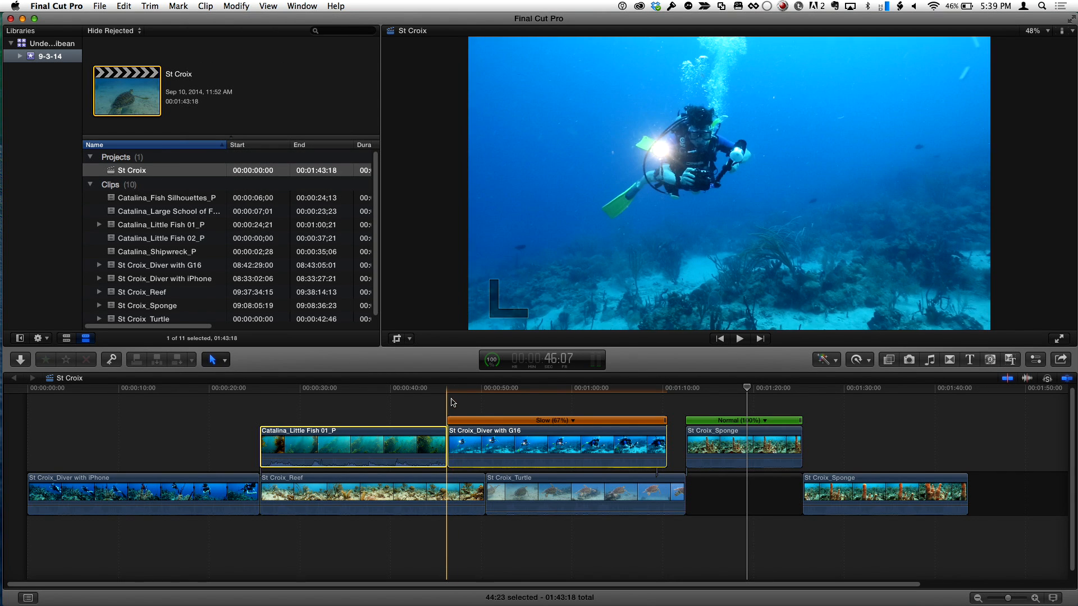